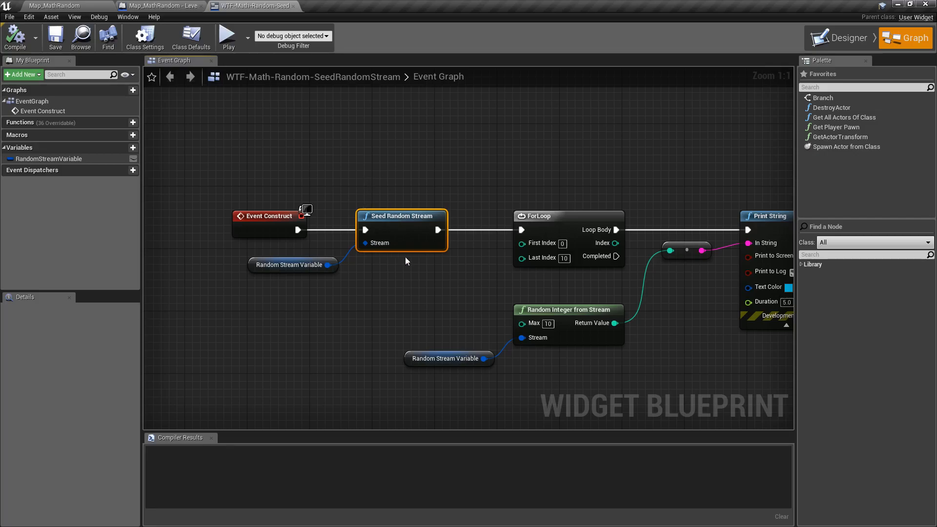
mouse_move(366, 230)
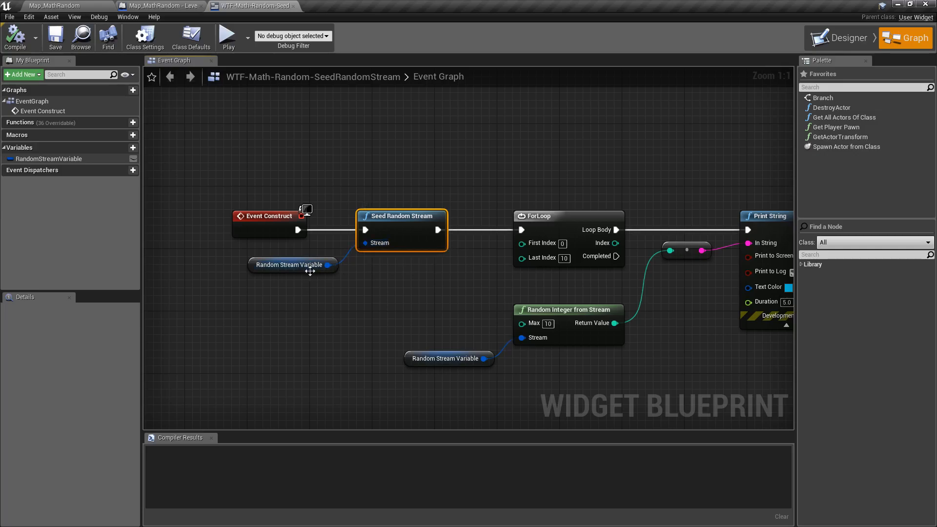
- Show RandomStreamVariable's Details with Initial Seed 200, selecting the Seed Random Stream node between views
left_click(48, 158)
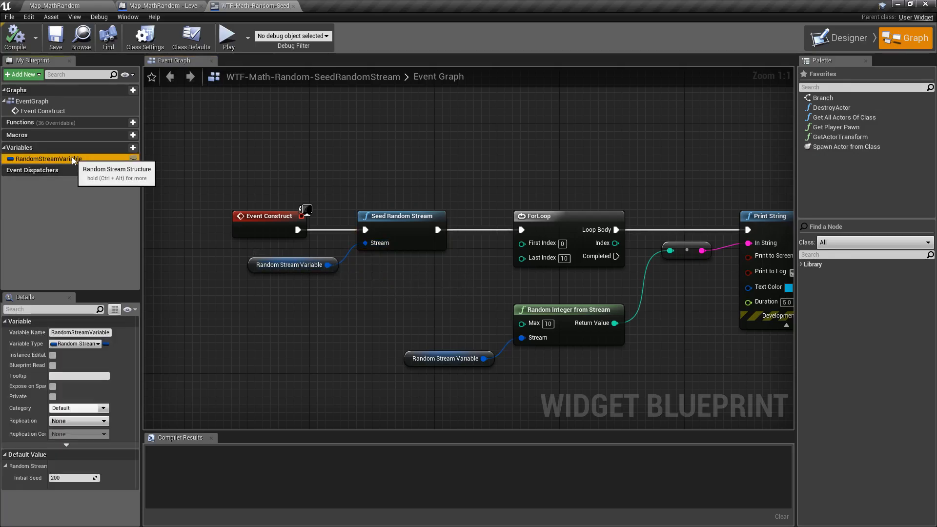
mouse_move(177, 265)
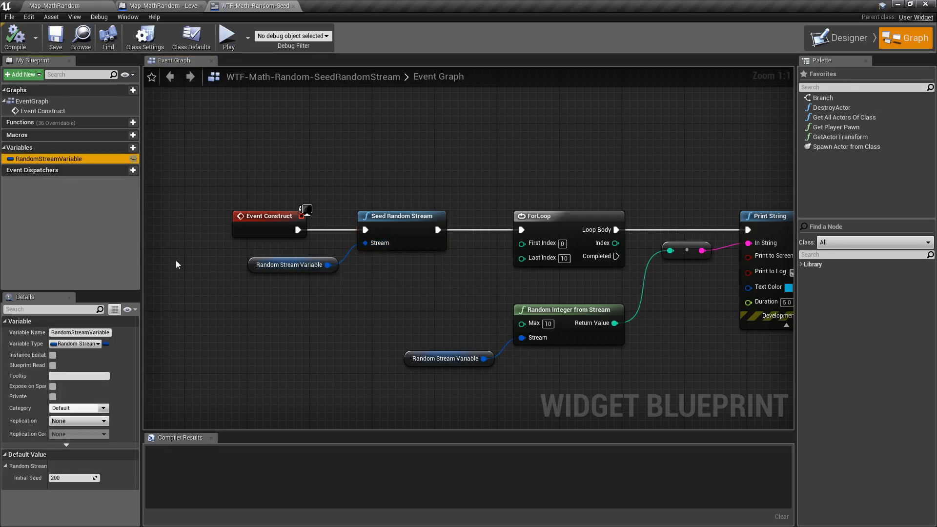
mouse_move(450, 298)
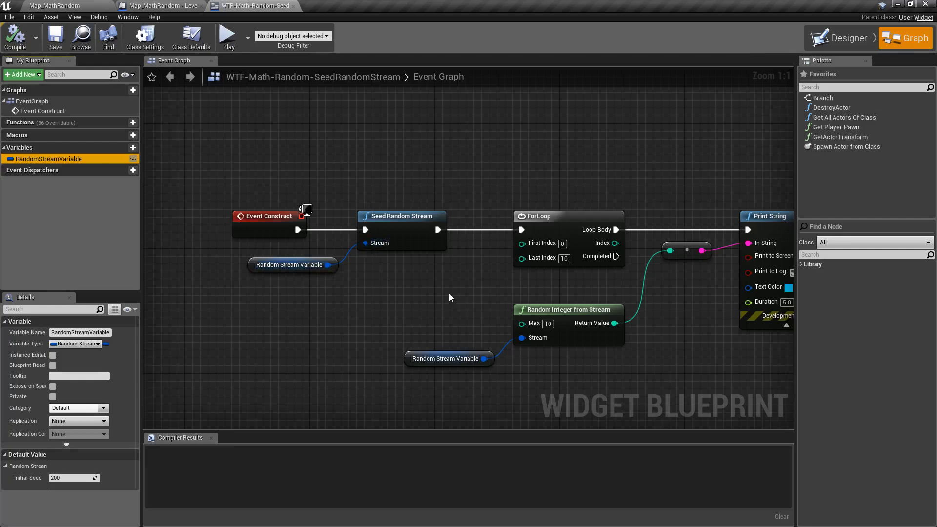
left_click(358, 220)
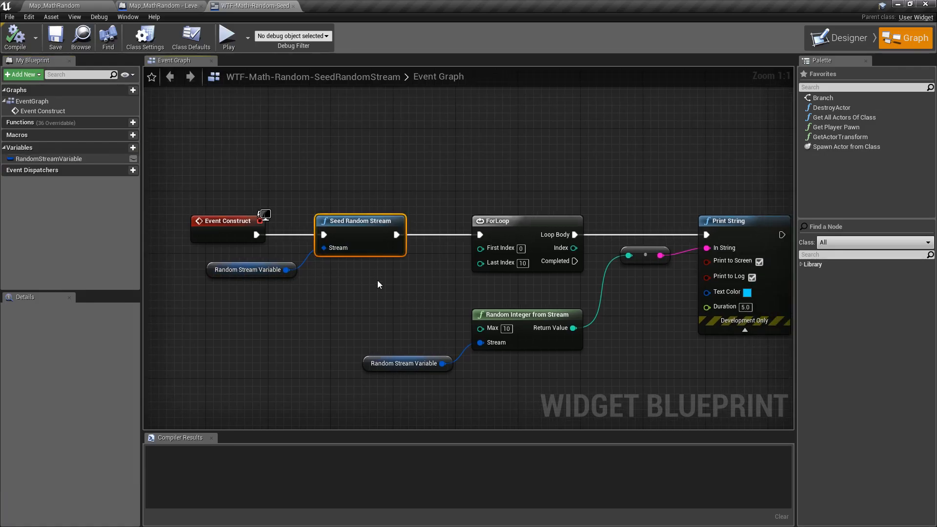
left_click(49, 158)
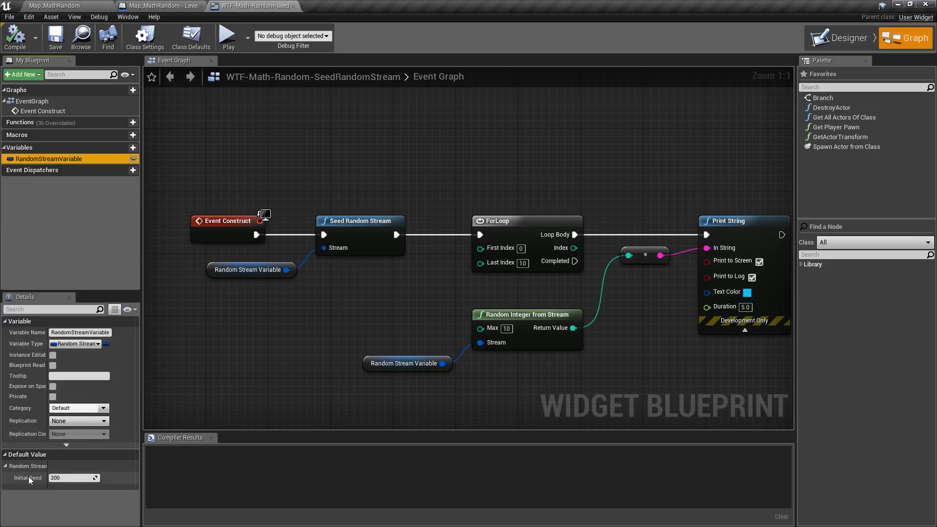
left_click(229, 37)
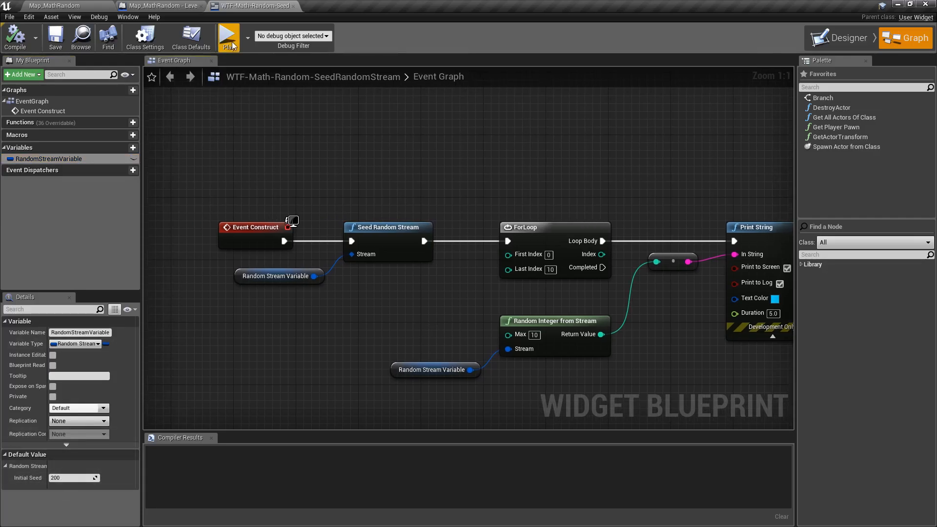
left_click(229, 36)
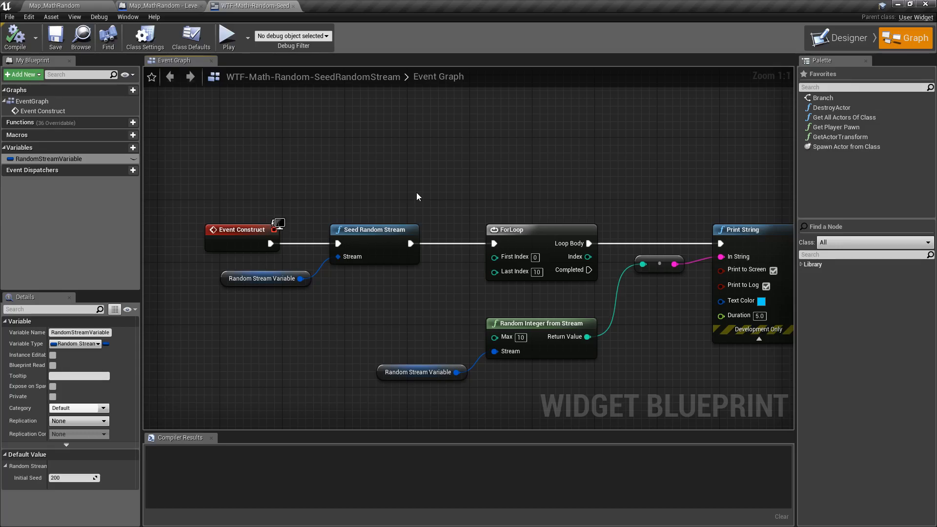
mouse_move(332, 193)
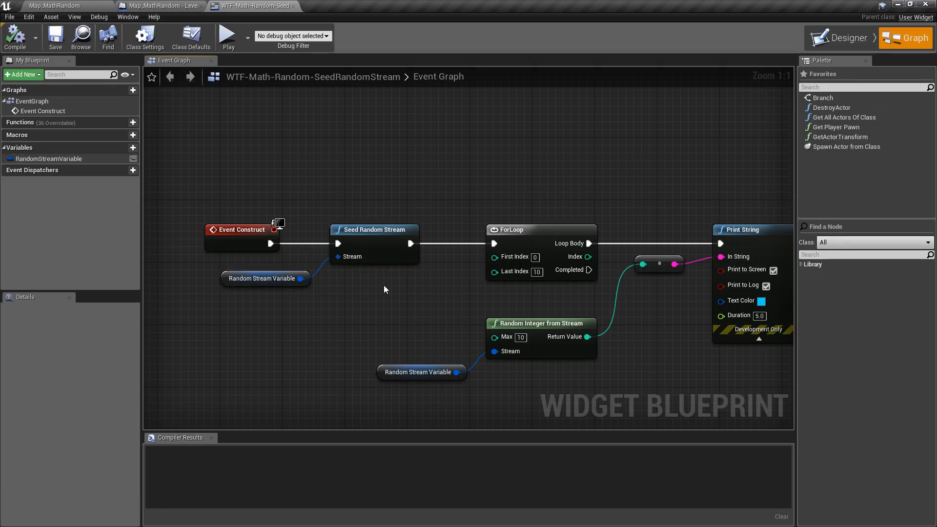
- Select the Seed Random Stream node in the Event Graph
left_click(374, 229)
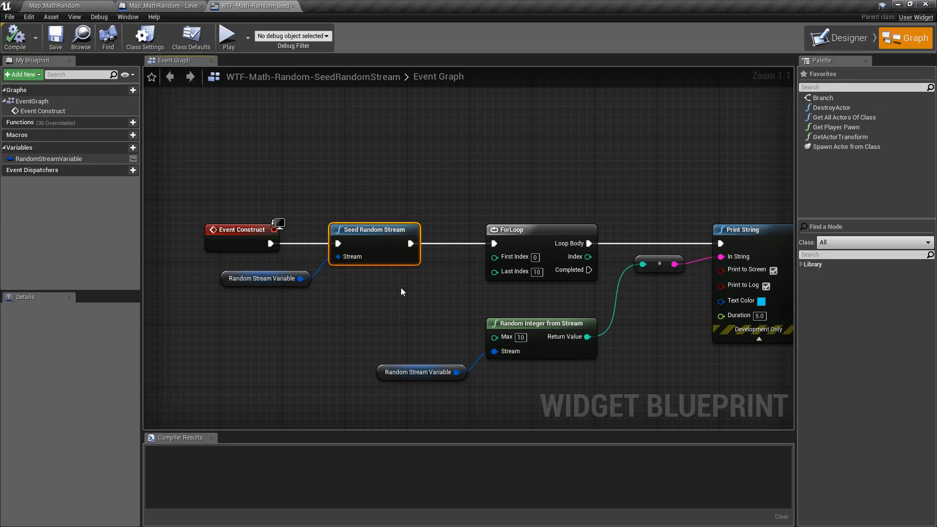